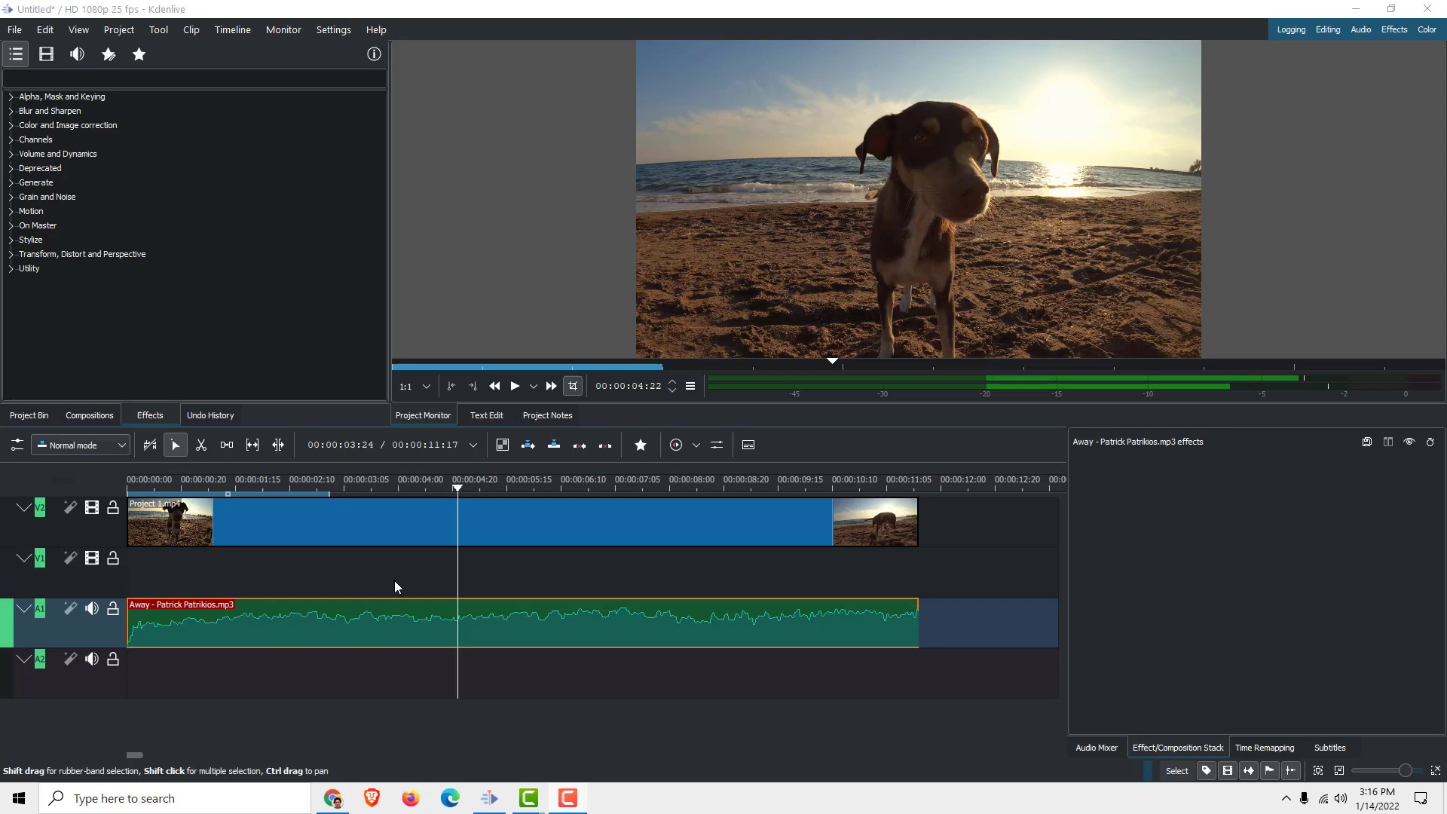
Step: Select the music clip and filter the effects list to audio effects
{"action": "left_click", "coordinate": [30, 239]}
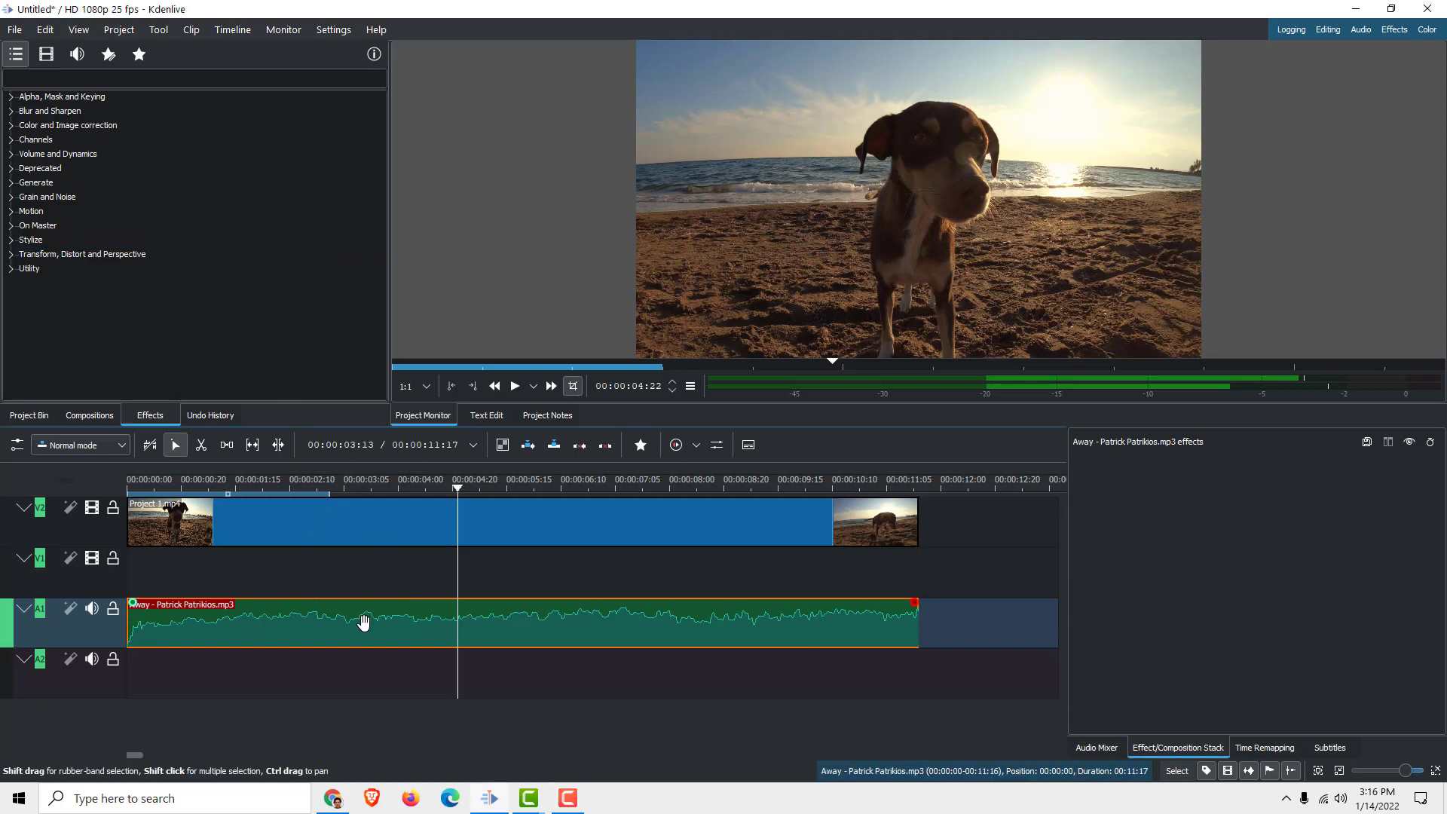
{"action": "left_click", "coordinate": [78, 54]}
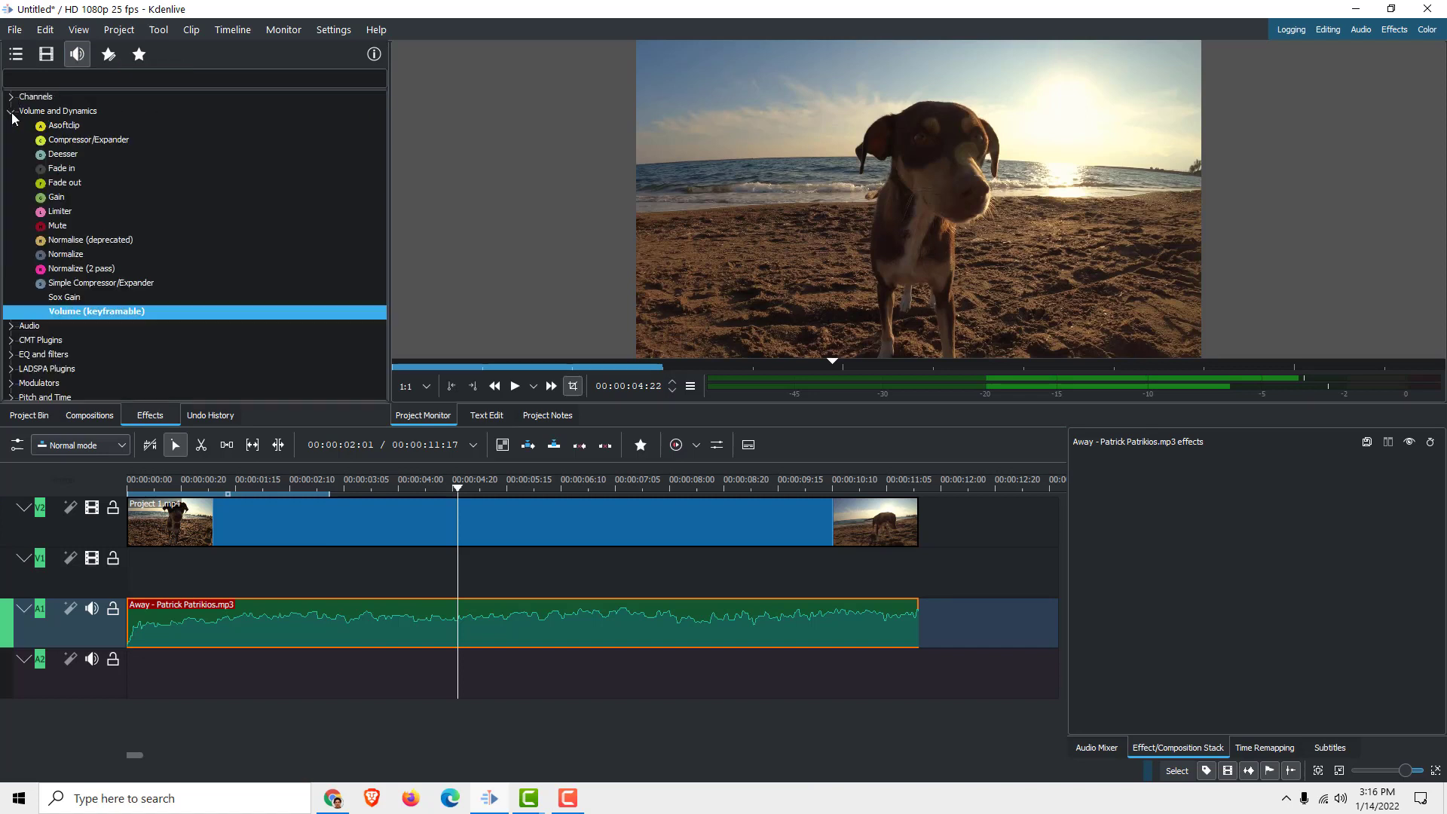
{"action": "left_click", "coordinate": [57, 197]}
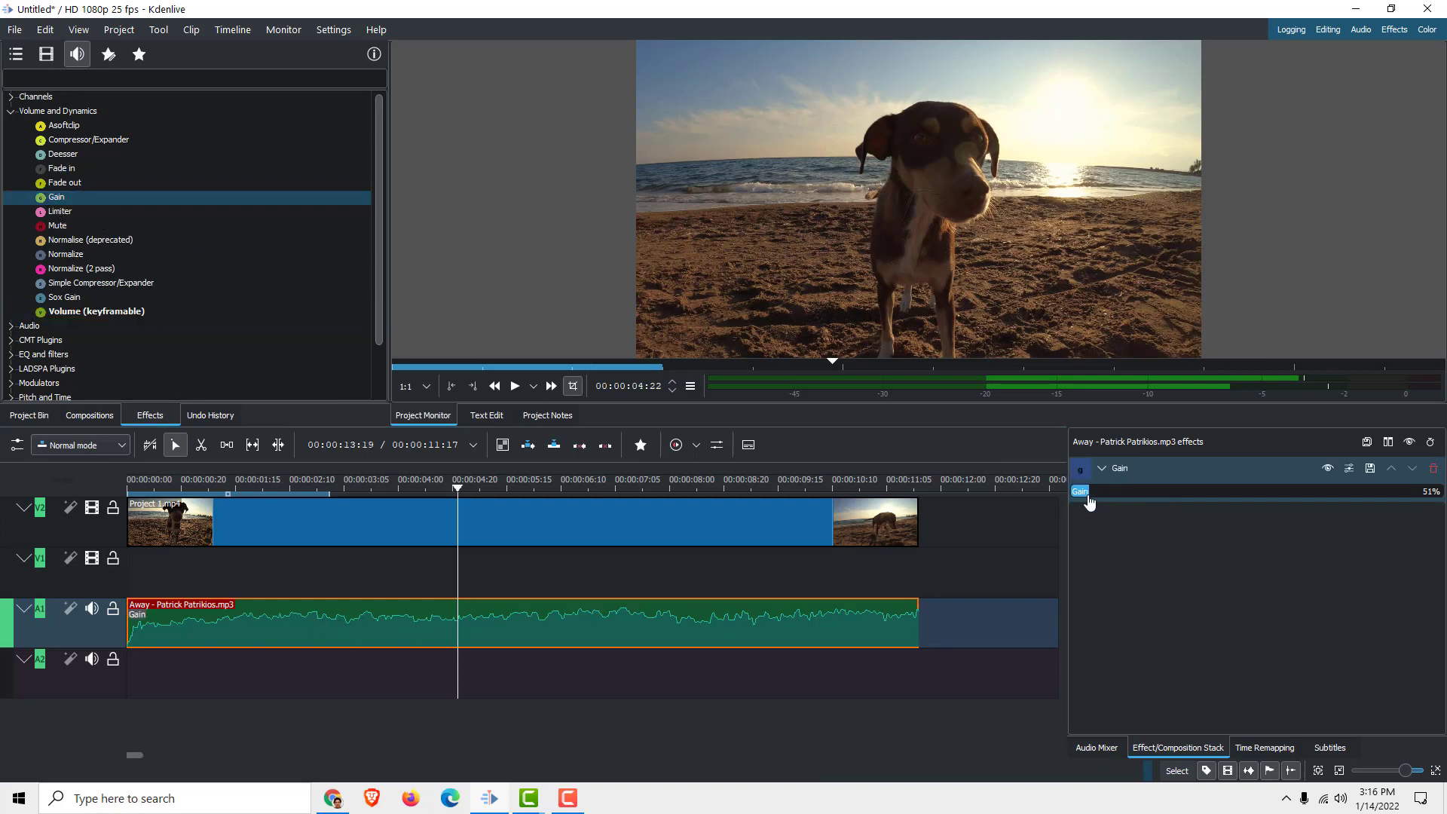
{"action": "mouse_move", "coordinate": [1432, 468]}
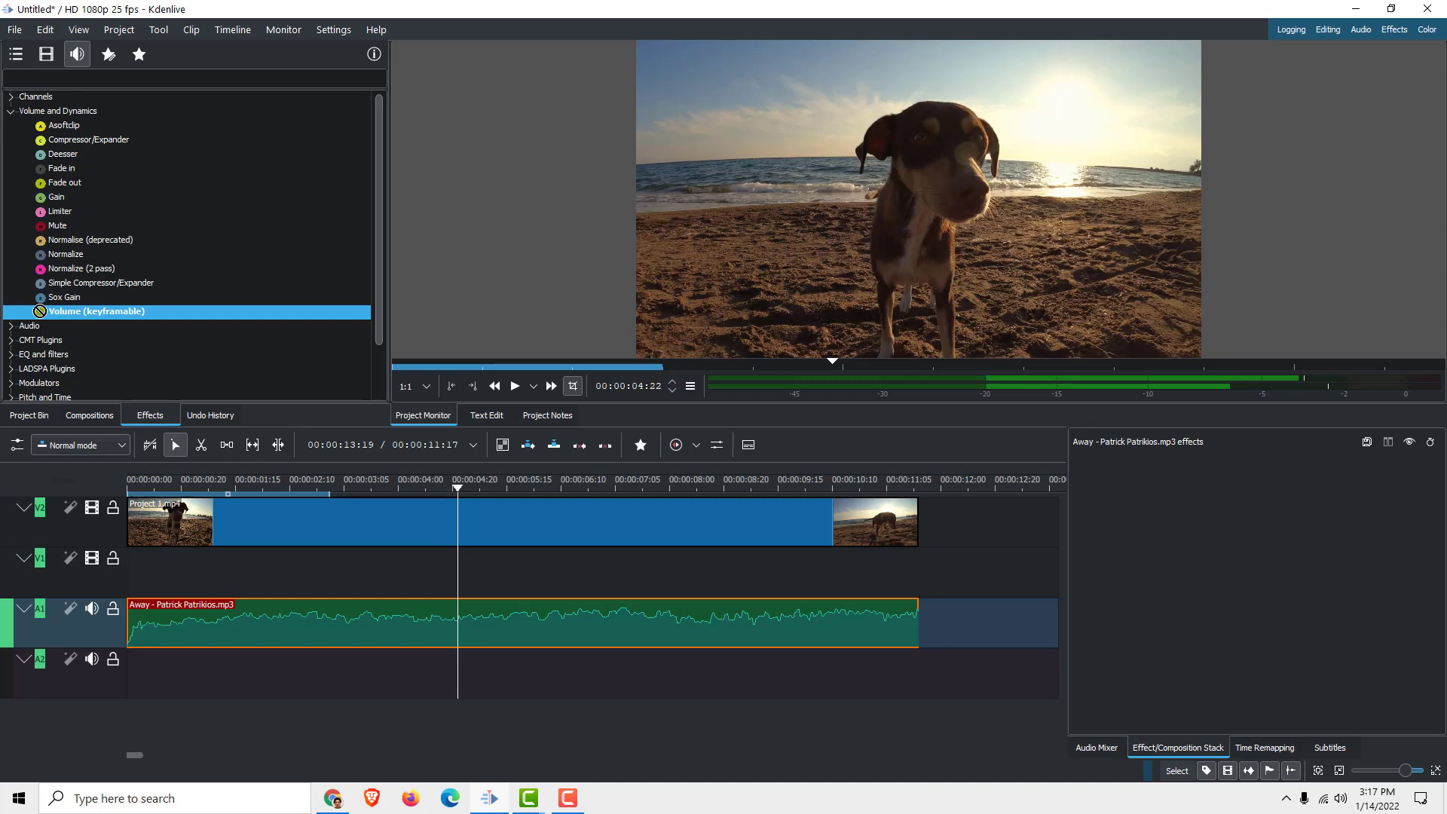
Step: Apply Volume (keyframable) to the music clip, show its keyframes, and adjust gain
{"action": "double_click", "coordinate": [95, 311]}
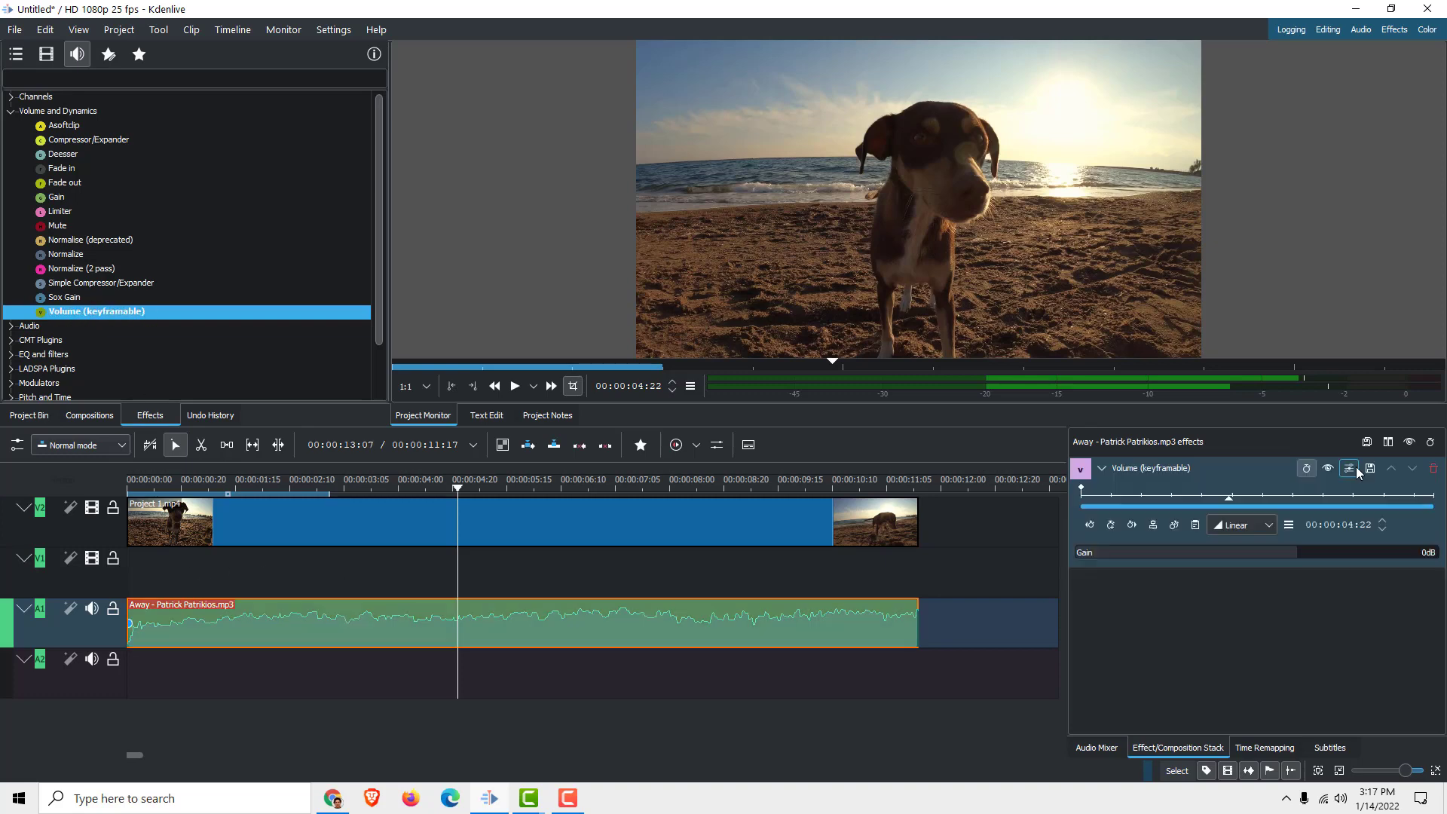
{"action": "left_click", "coordinate": [1299, 558]}
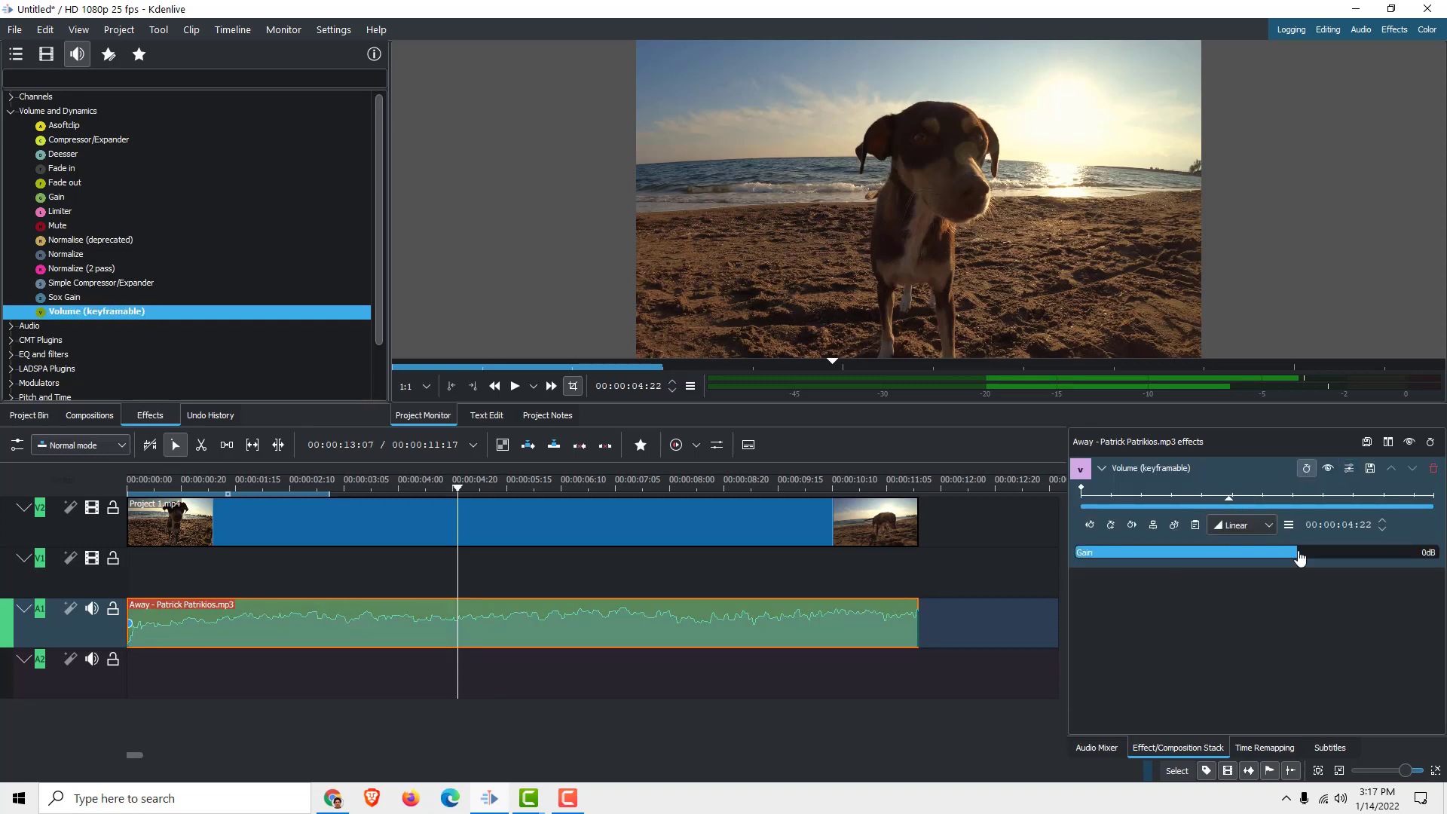
{"action": "left_click_drag", "start_coordinate": [1296, 552], "coordinate": [1253, 551]}
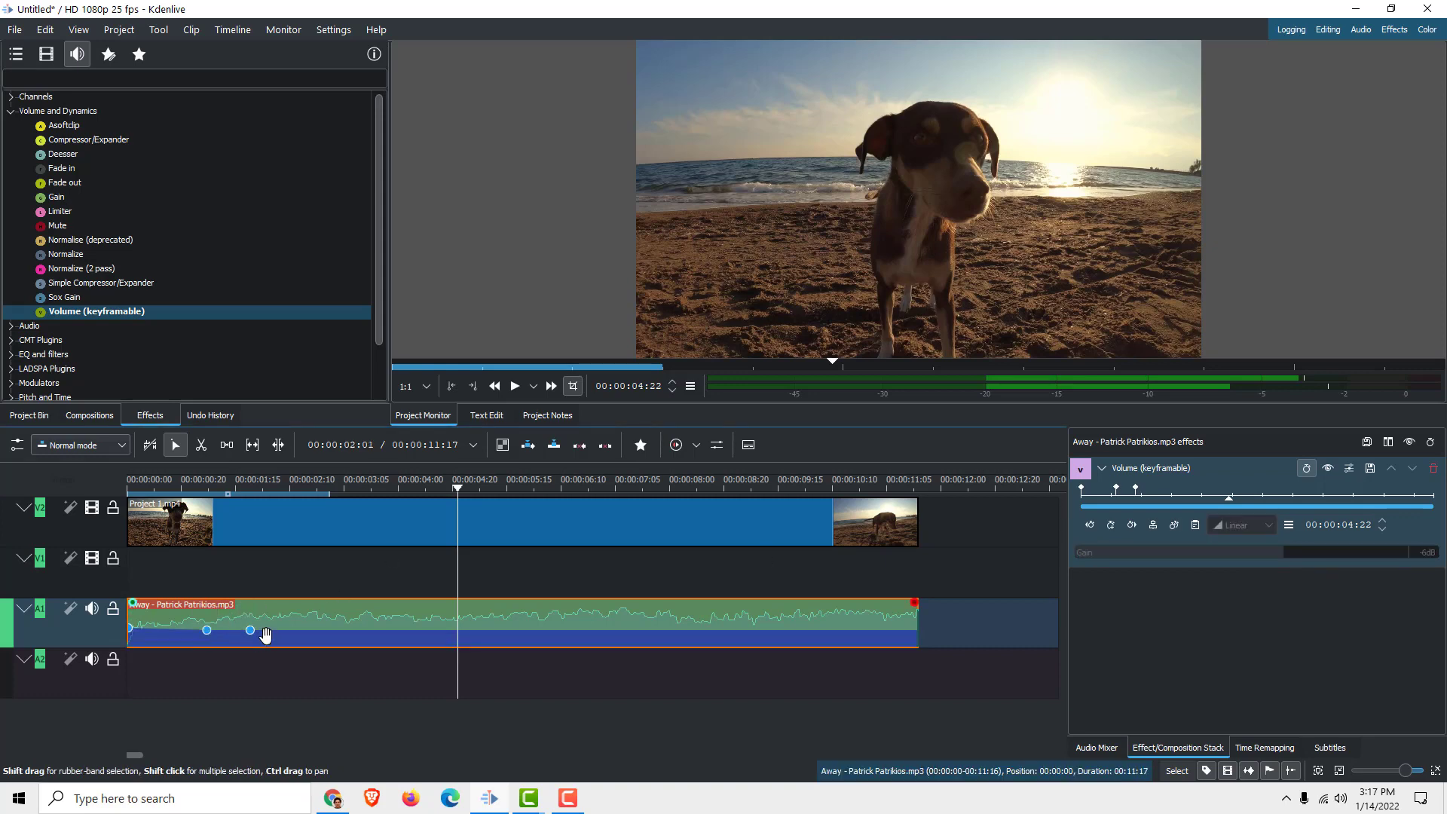
Step: Drag volume keyframes to dip to -15dB and rise to 4dB
{"action": "left_click_drag", "start_coordinate": [249, 632], "coordinate": [295, 641]}
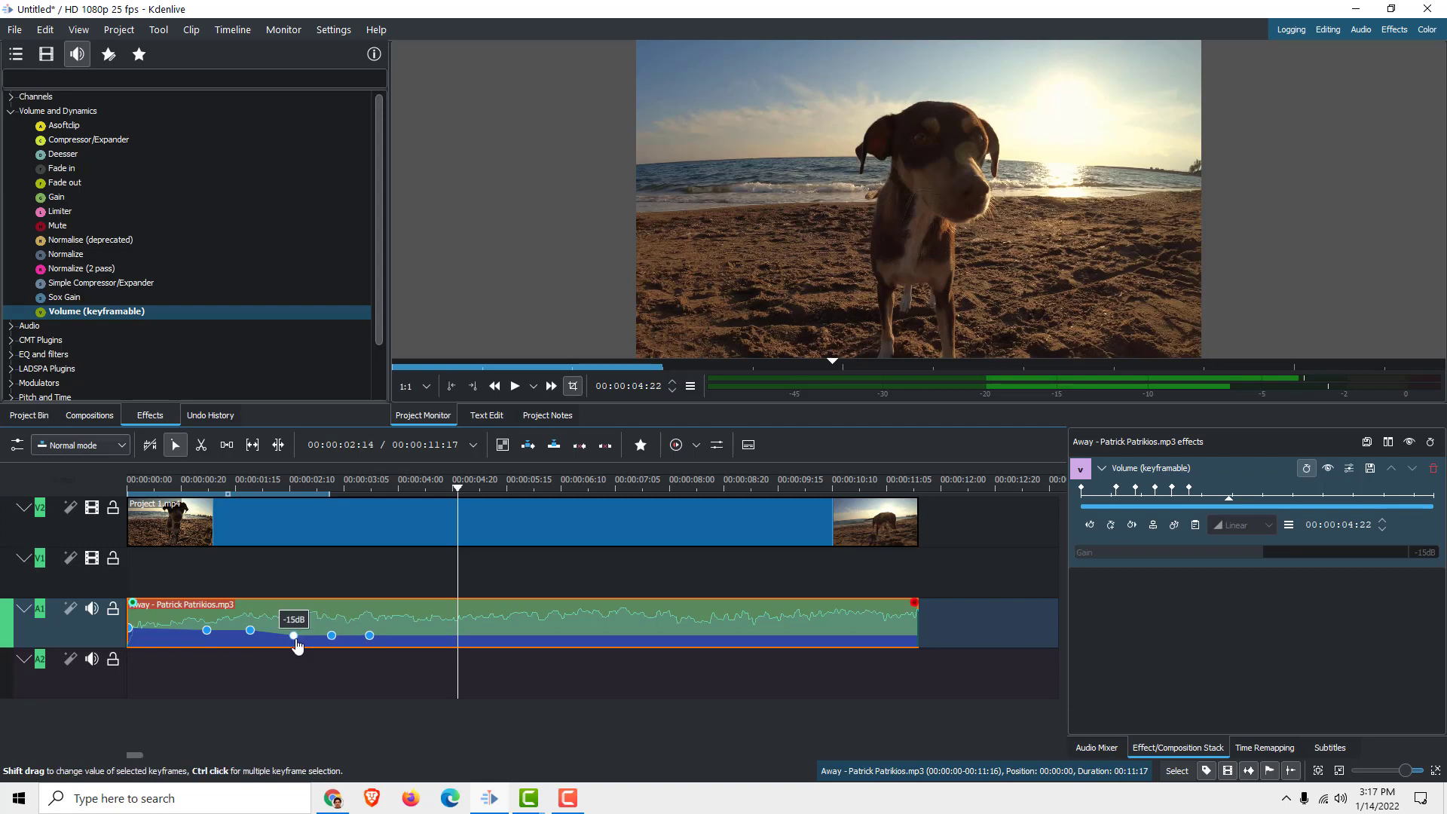
{"action": "left_click_drag", "start_coordinate": [293, 639], "coordinate": [328, 616]}
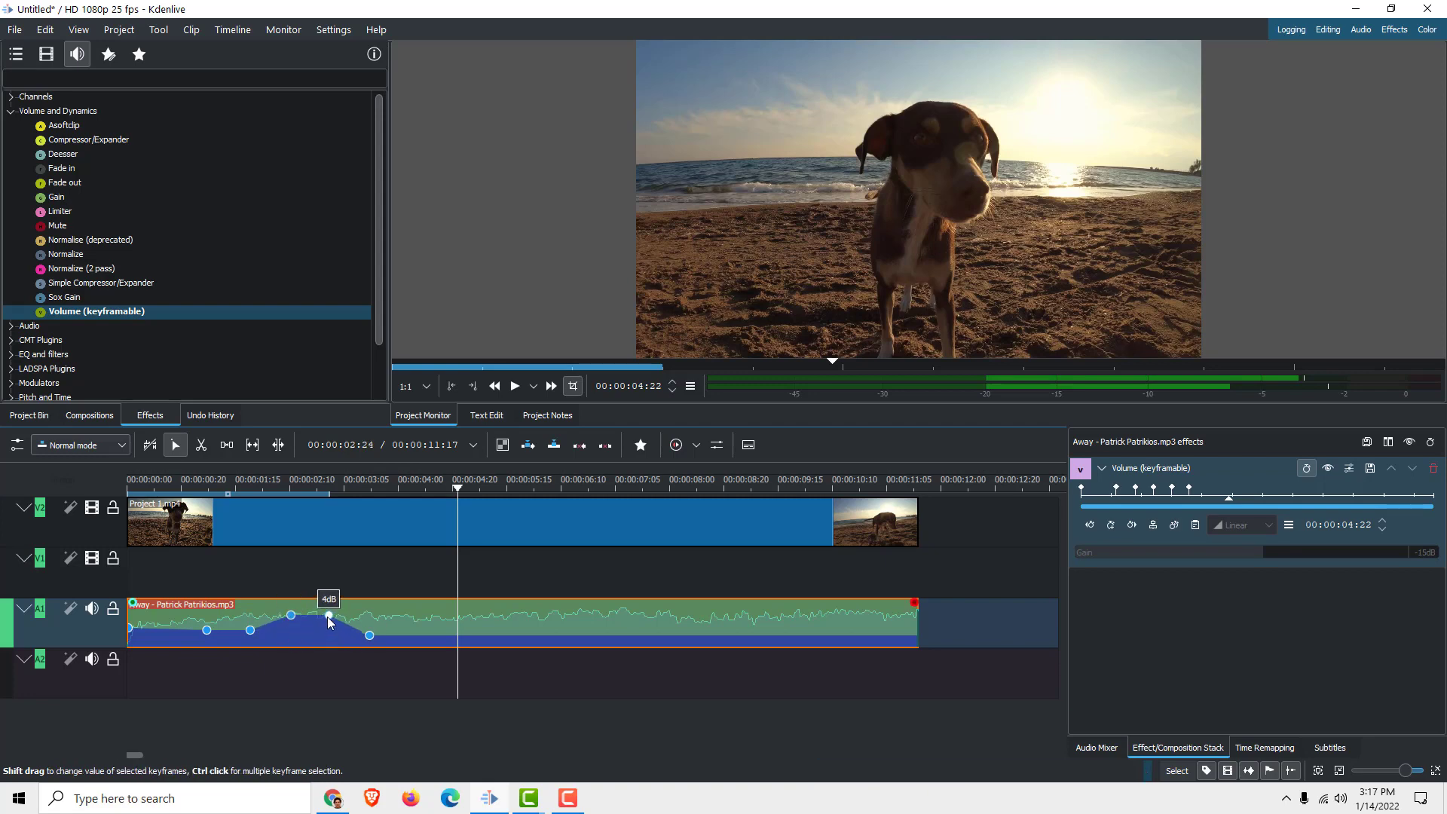